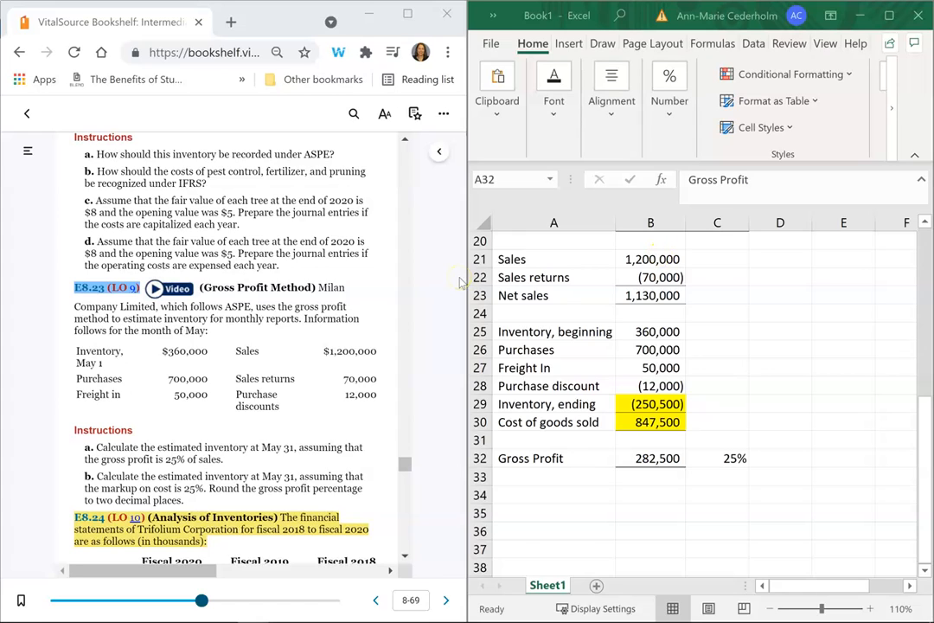
{"action": "mouse_move", "coordinate": [491, 395]}
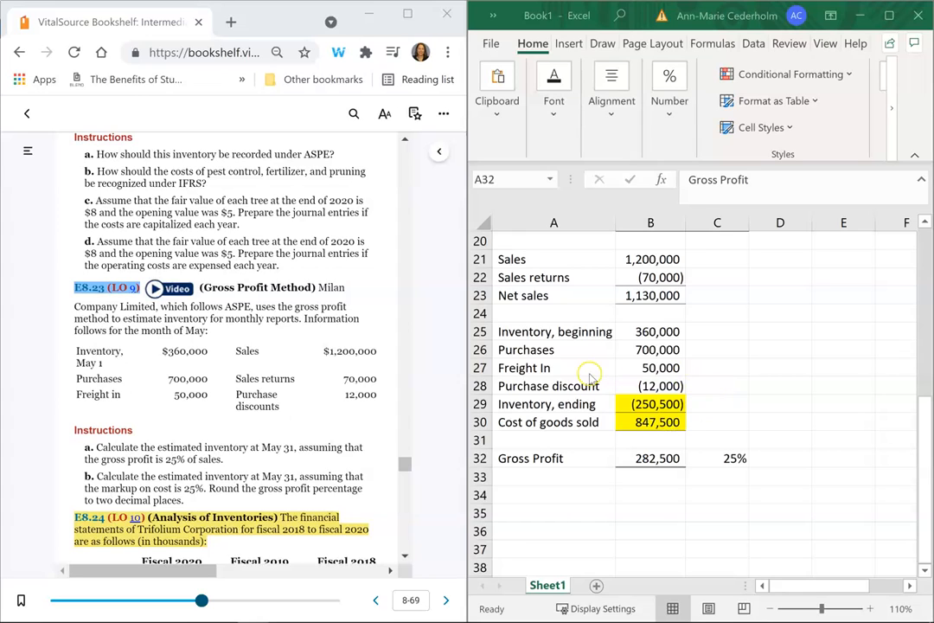
Clear the old ending inventory, cost of goods sold and 25% rate values.
{"action": "left_click", "coordinate": [650, 404]}
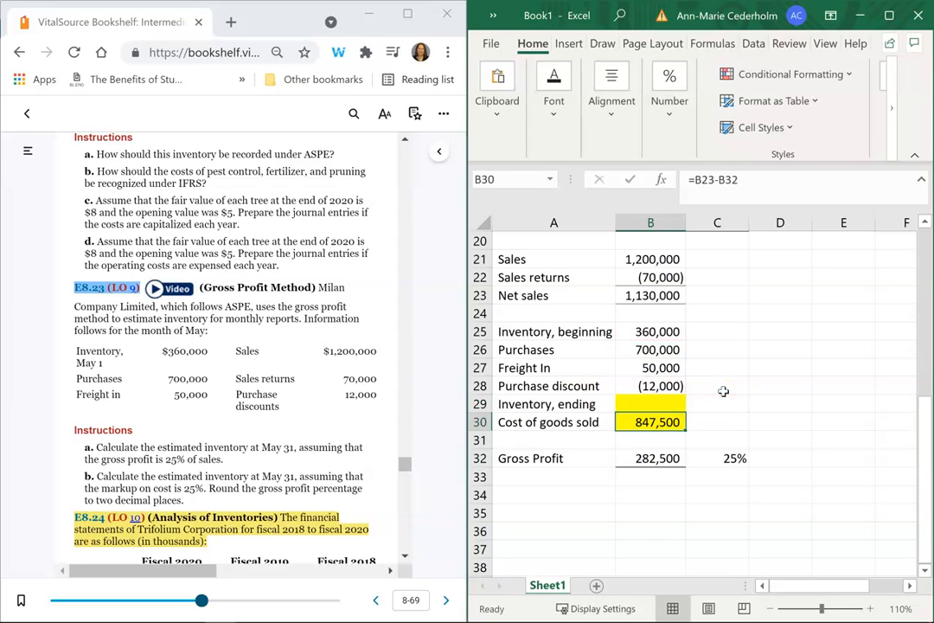
{"action": "left_click", "coordinate": [651, 440]}
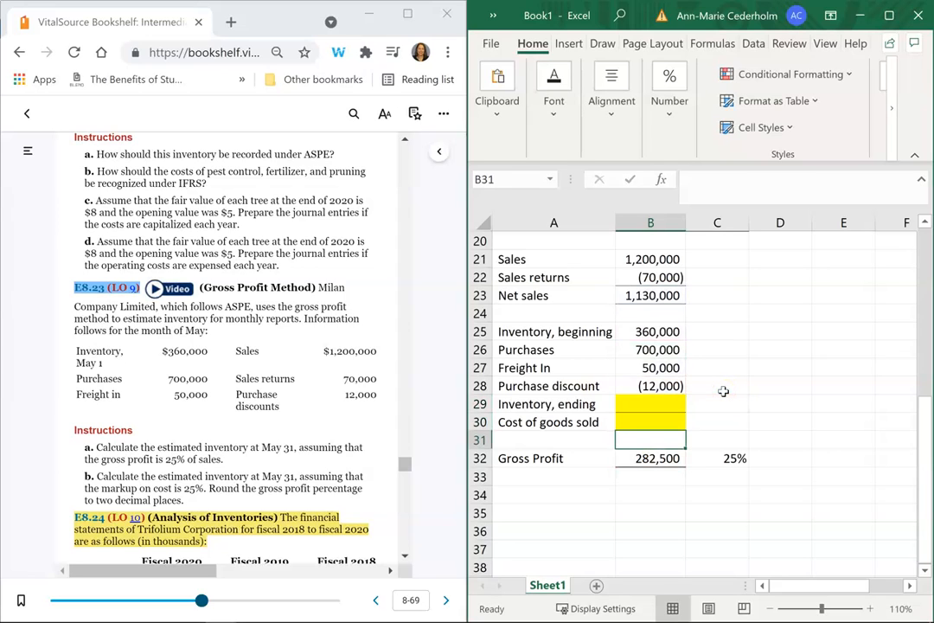
{"action": "left_click", "coordinate": [718, 457]}
{"action": "type", "text": "Cos"}
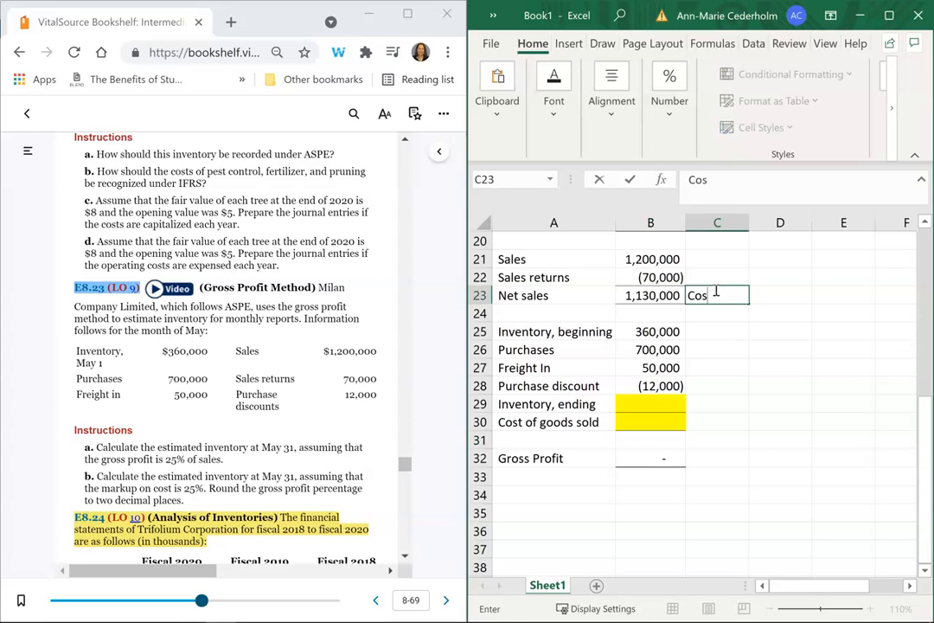
Add the note 'Cost * 125% = $1,130,000' beside the net sales figure.
{"action": "type", "text": "t *"}
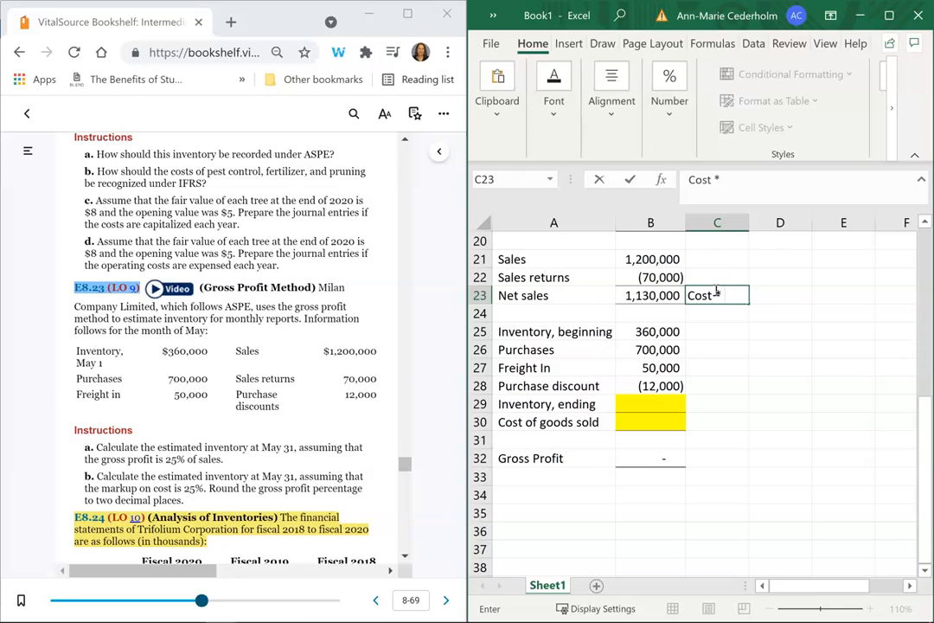
{"action": "type", "text": "125%"}
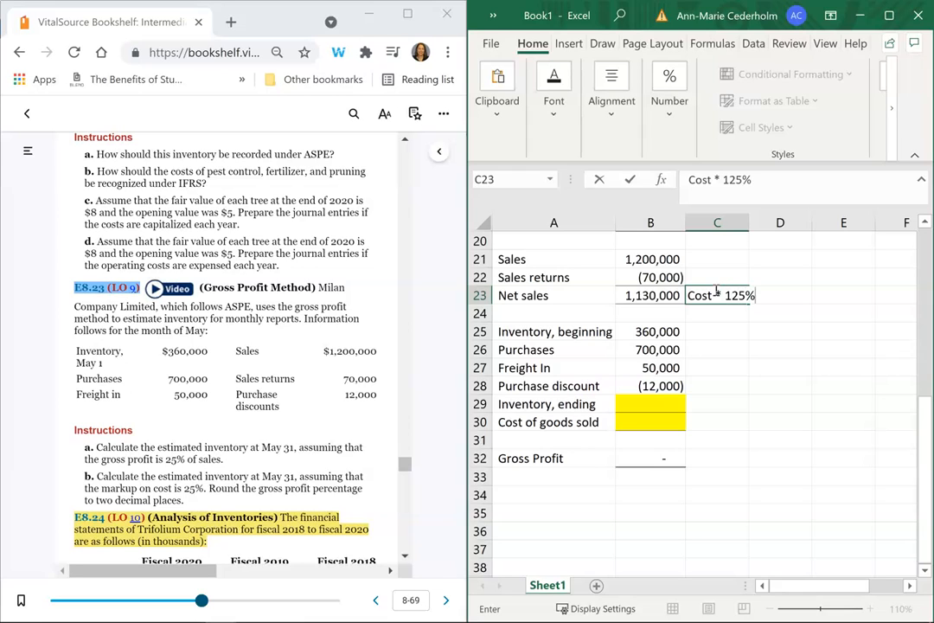
{"action": "type", "text": "="}
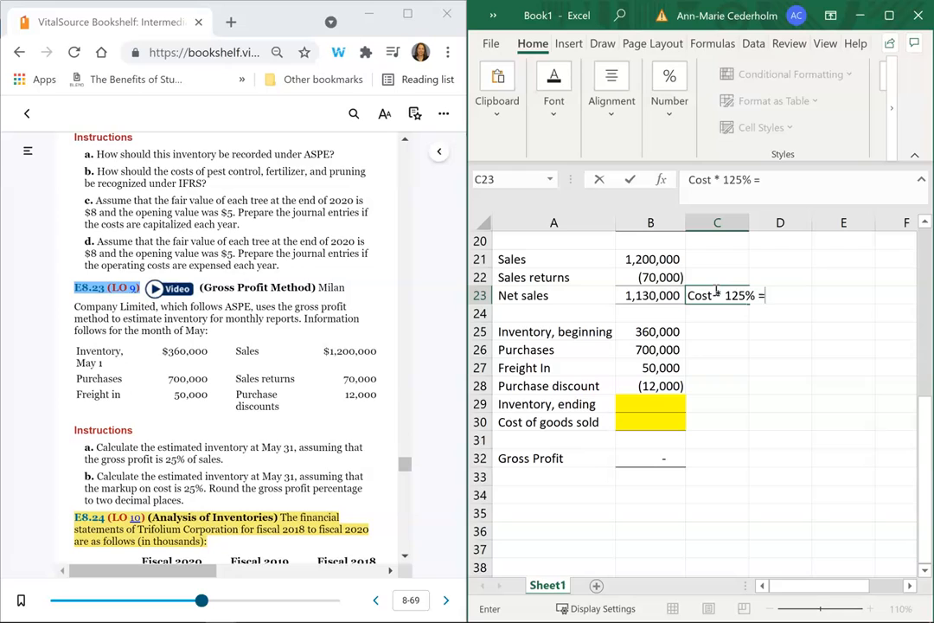
{"action": "type", "text": "$1,"}
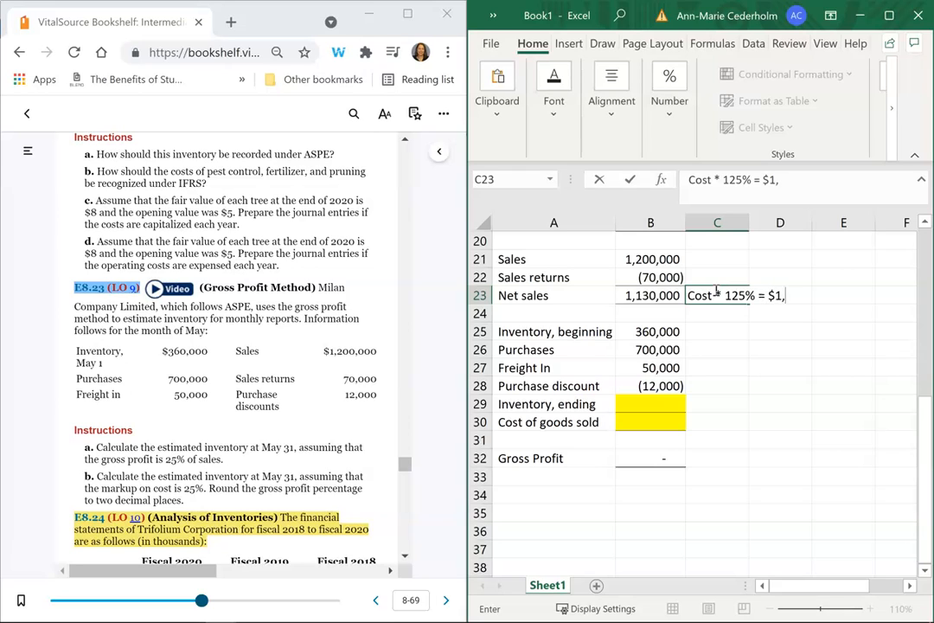
{"action": "type", "text": "130,000"}
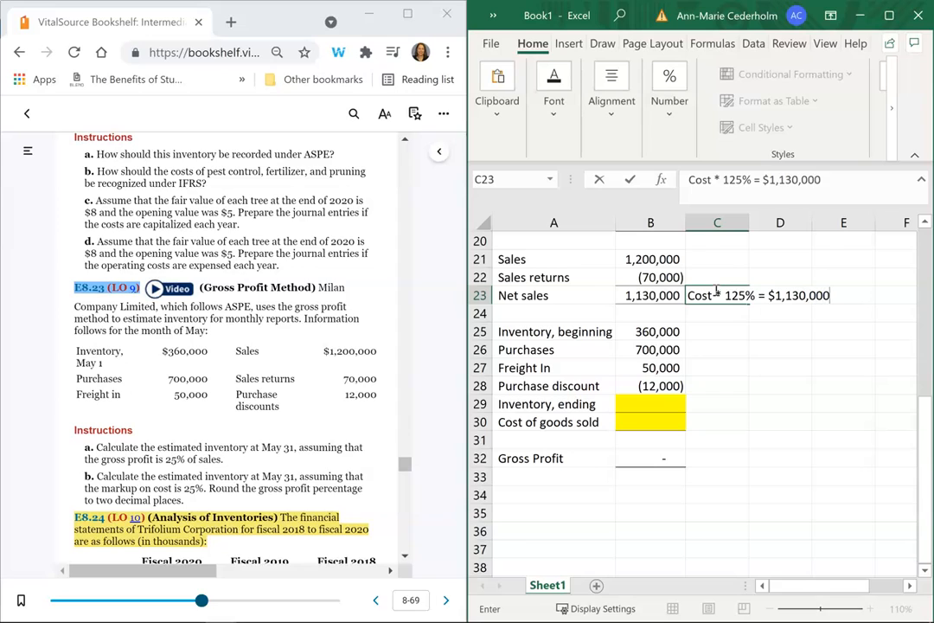
{"action": "left_click", "coordinate": [650, 295]}
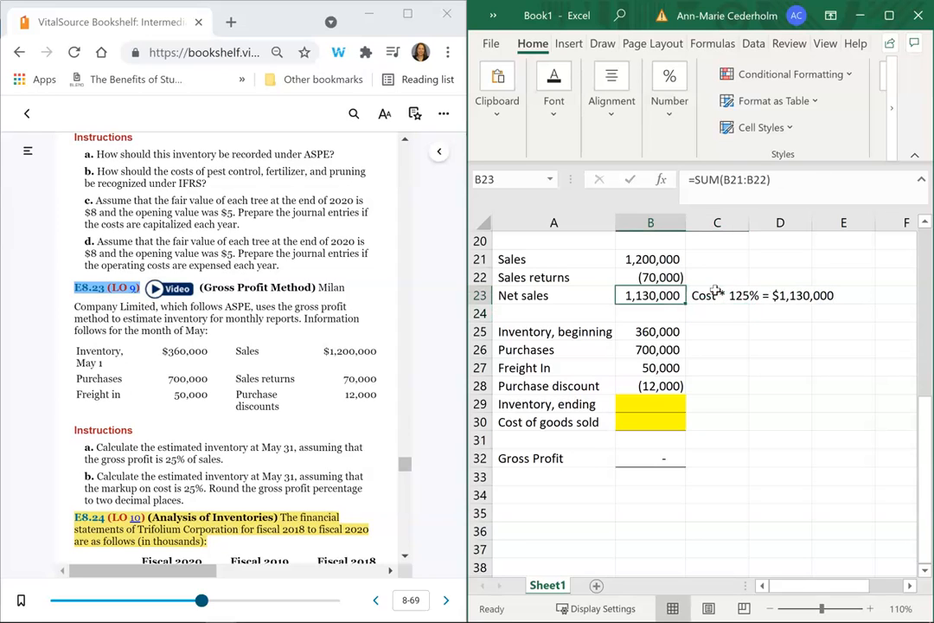
{"action": "left_click", "coordinate": [651, 404]}
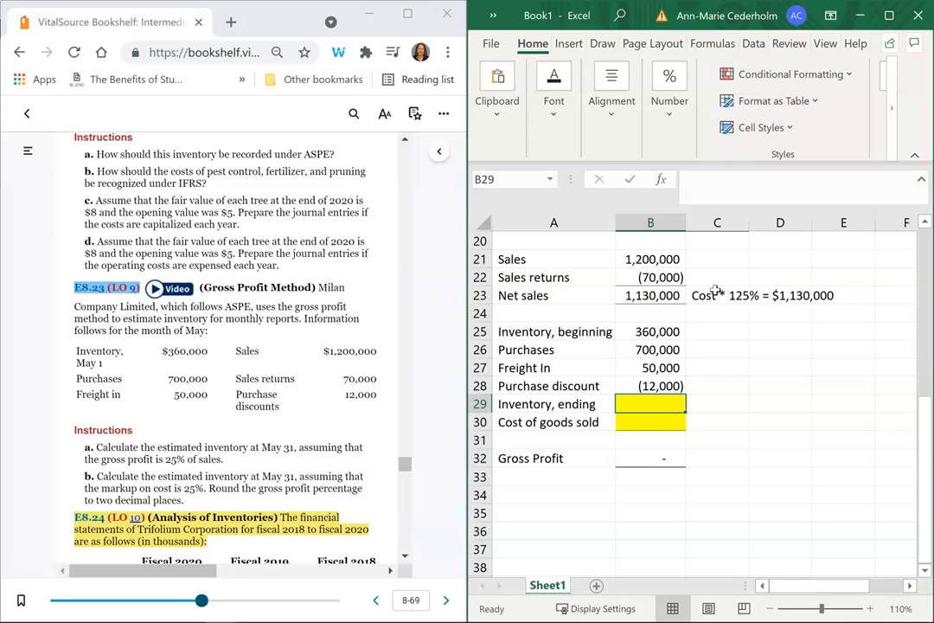
{"action": "left_click", "coordinate": [651, 423]}
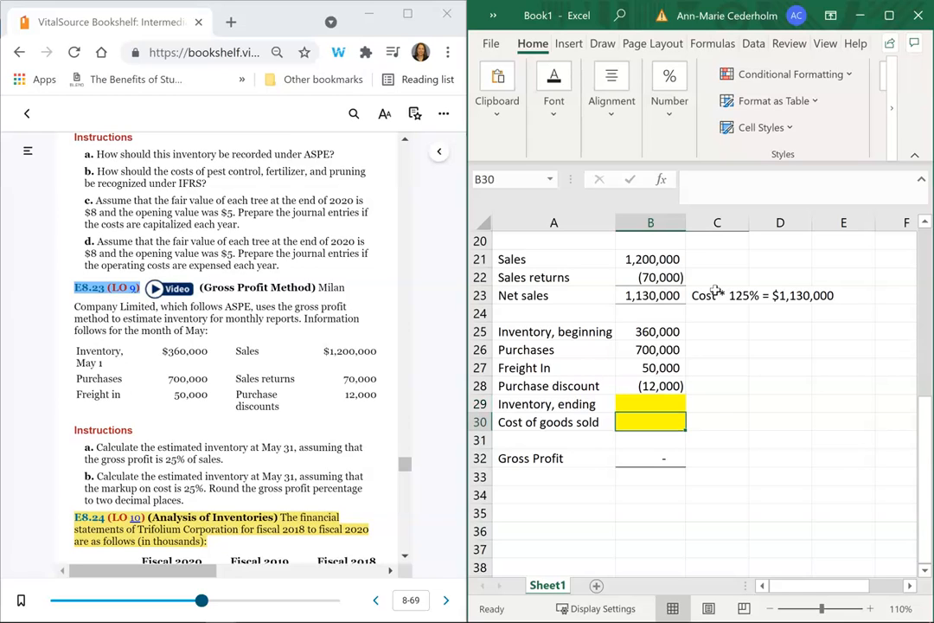
Set cost of goods sold to =B23/125%, giving 904,000, and check it.
{"action": "type", "text": "=B23/"}
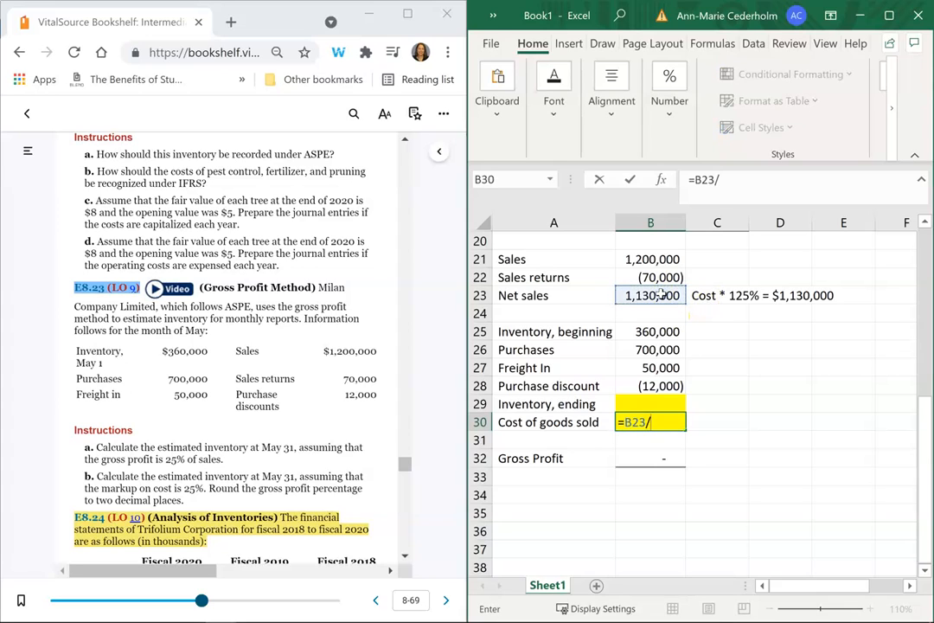
{"action": "type", "text": "12"}
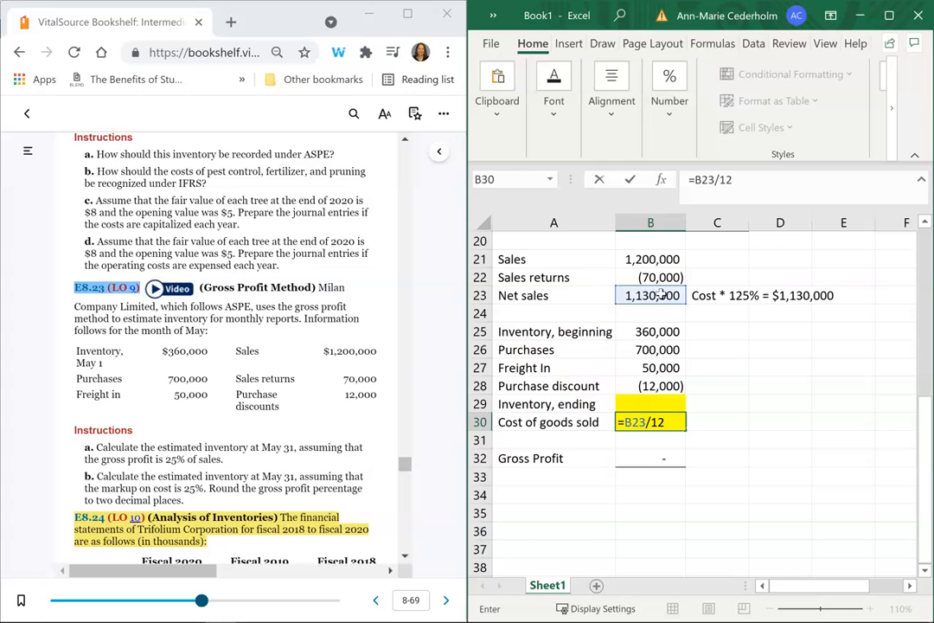
{"action": "type", "text": "5"}
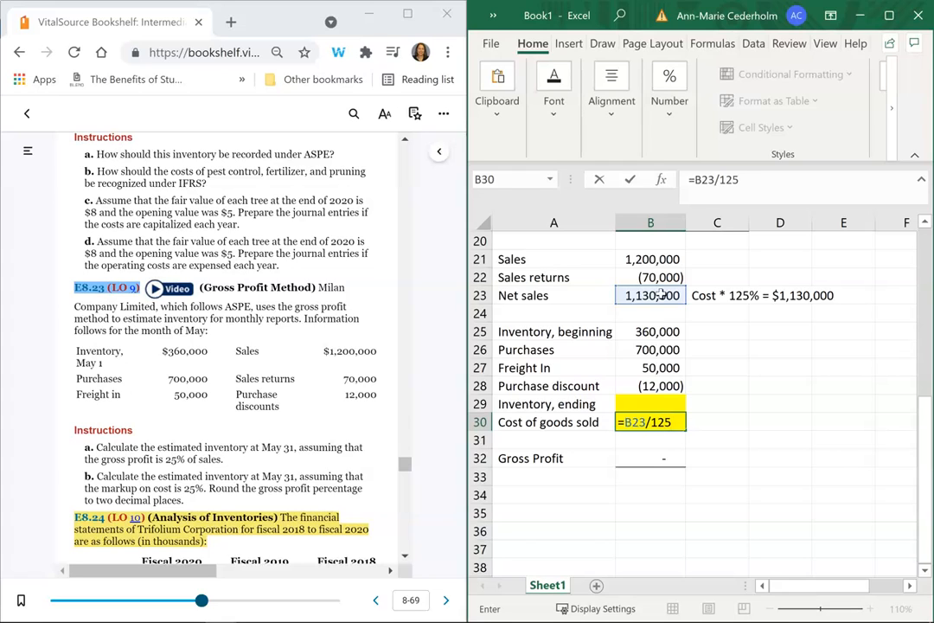
{"action": "key", "text": "Return"}
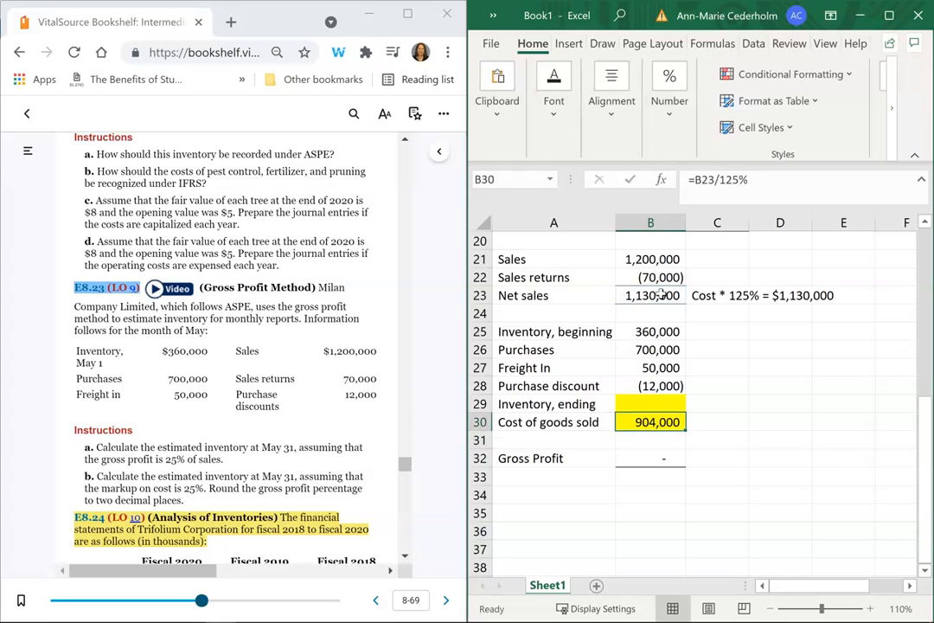
{"action": "left_click", "coordinate": [716, 296]}
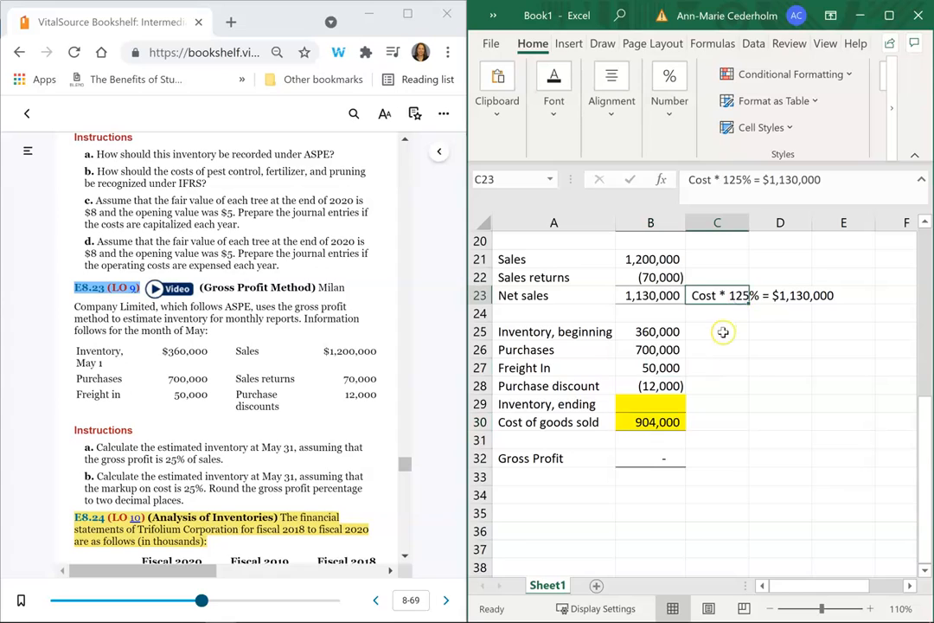
{"action": "left_click", "coordinate": [650, 422]}
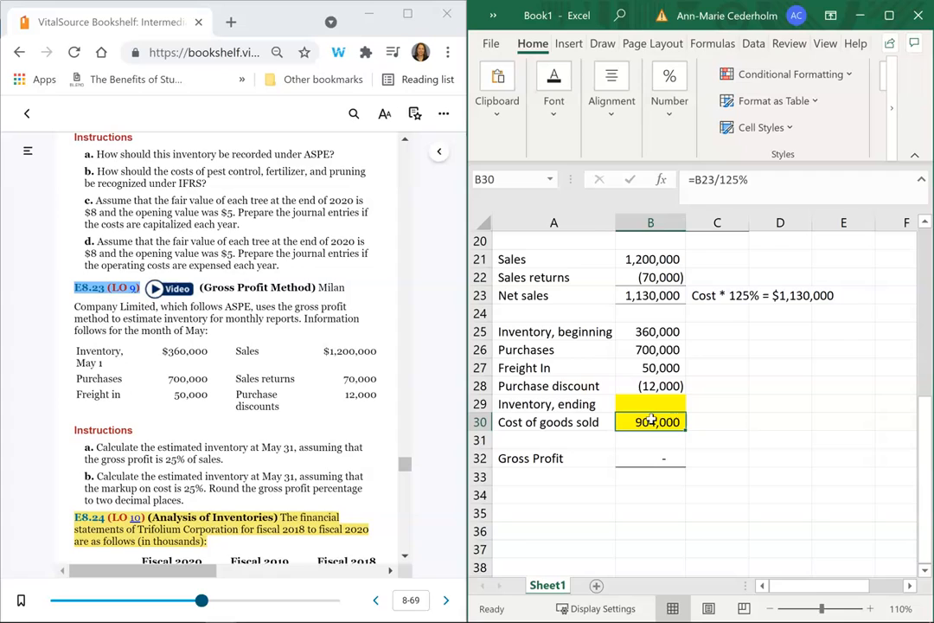
{"action": "left_click", "coordinate": [718, 422]}
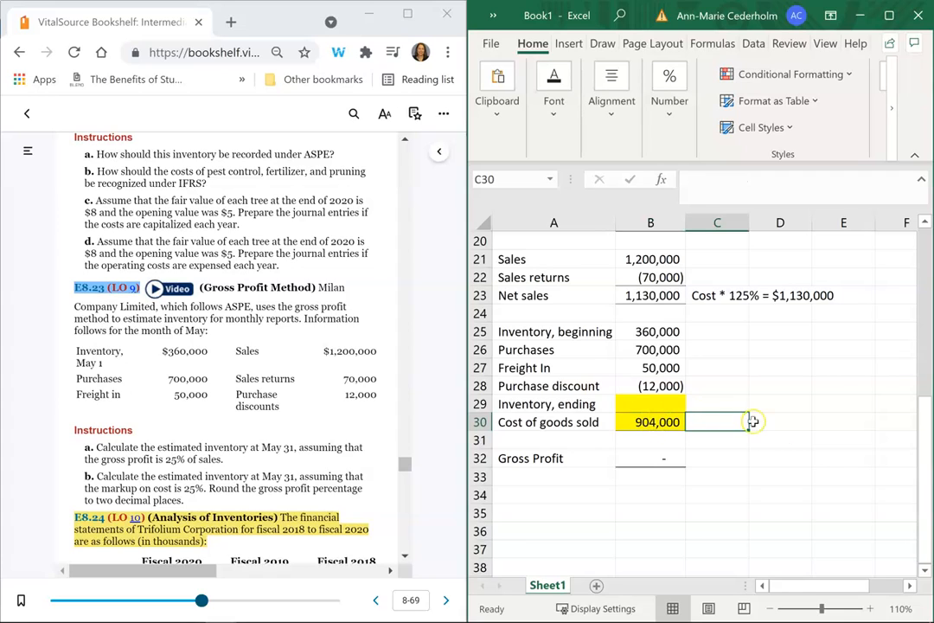
Note '1,130,000/125%' beside the 904,000 cost of goods sold.
{"action": "type", "text": "1,130,000/"}
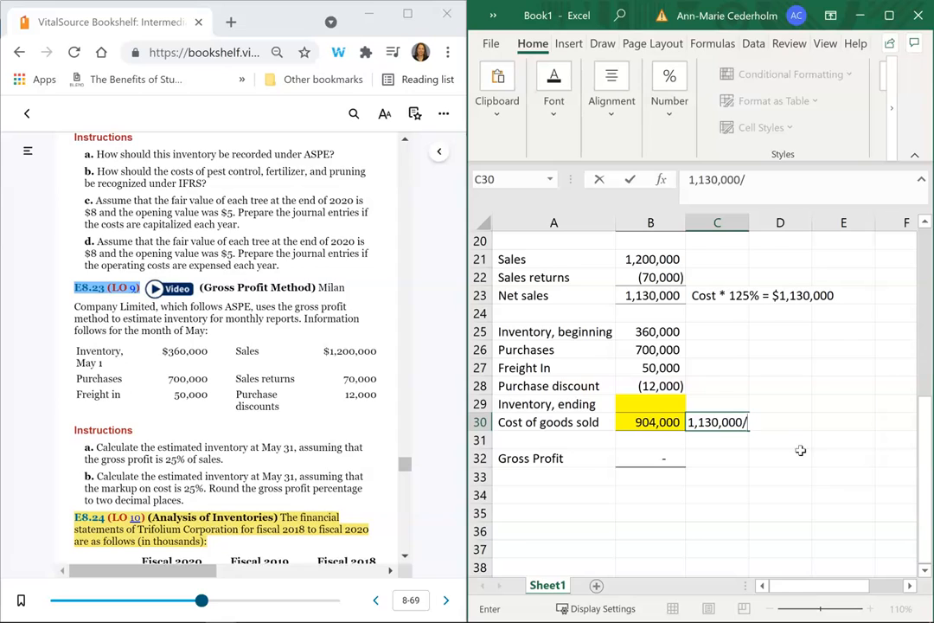
{"action": "type", "text": "125%"}
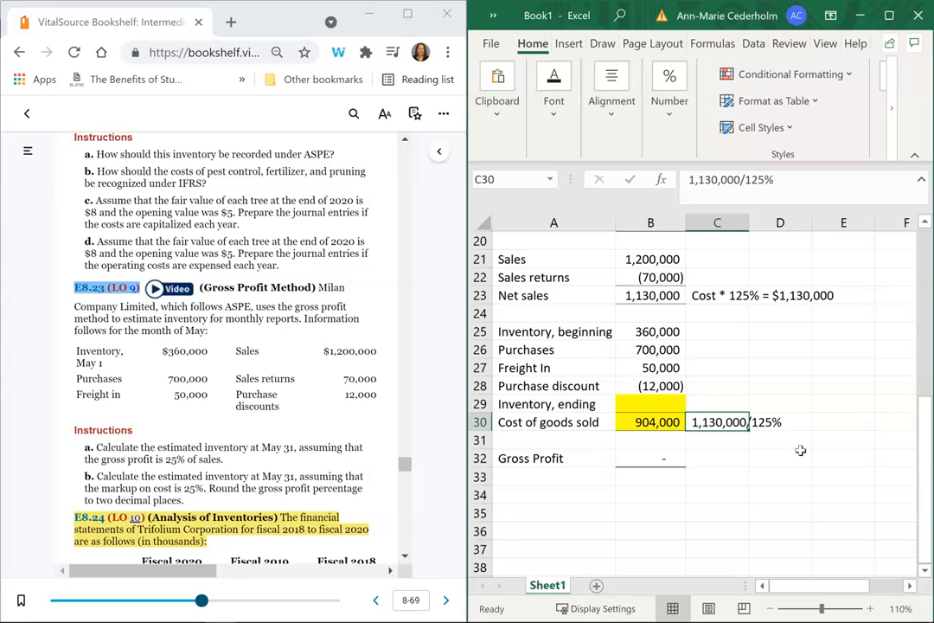
{"action": "left_click", "coordinate": [650, 458]}
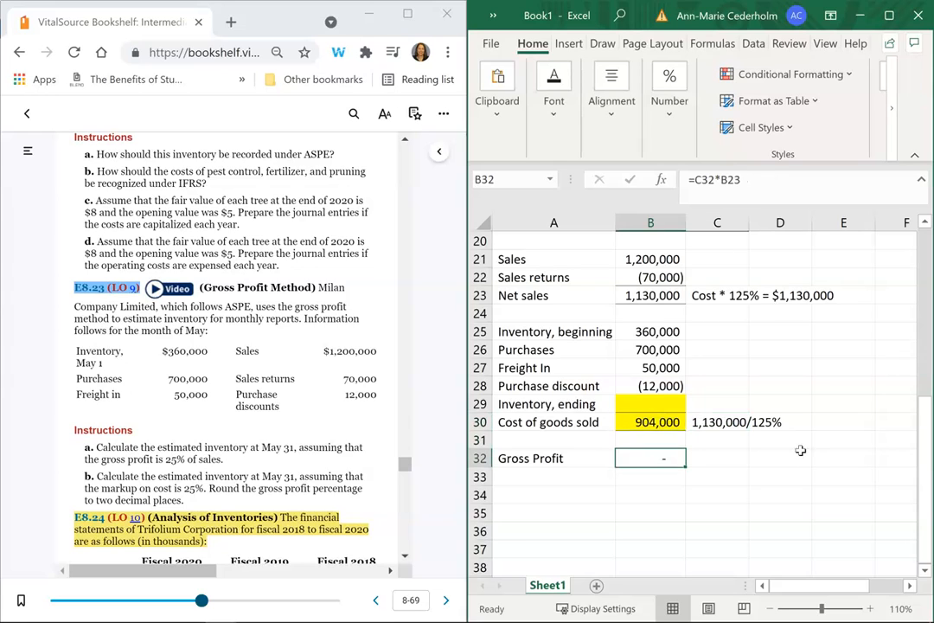
Set gross profit to net sales minus cost of goods sold, showing 226,000.
{"action": "type", "text": "="}
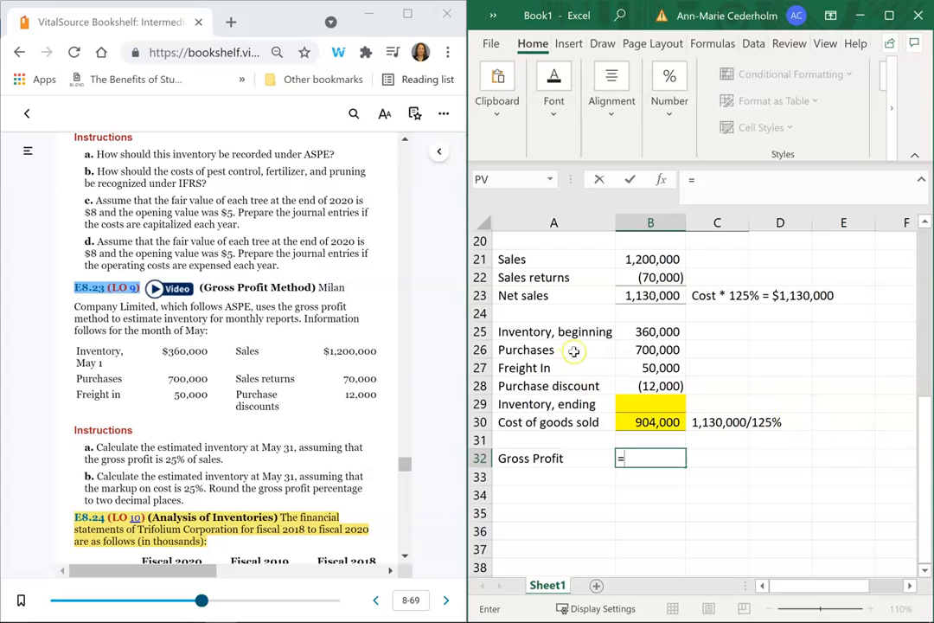
{"action": "left_click", "coordinate": [651, 295]}
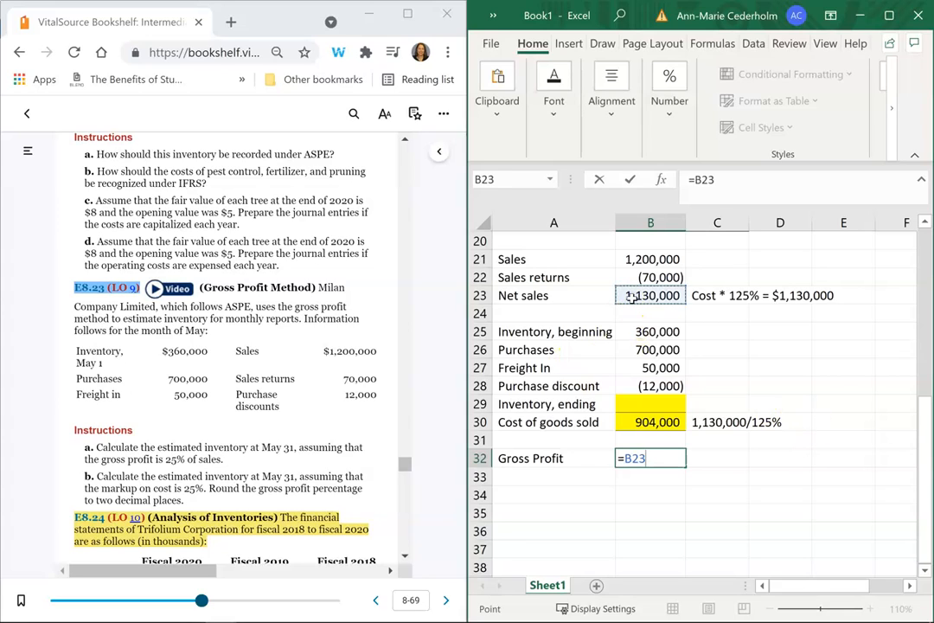
{"action": "left_click", "coordinate": [651, 422]}
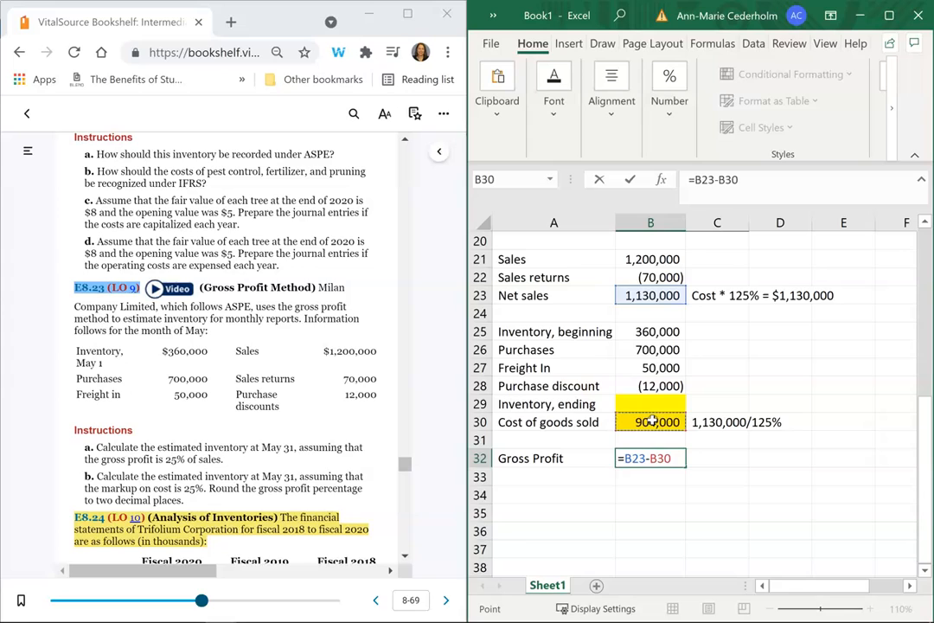
{"action": "key", "text": "Return"}
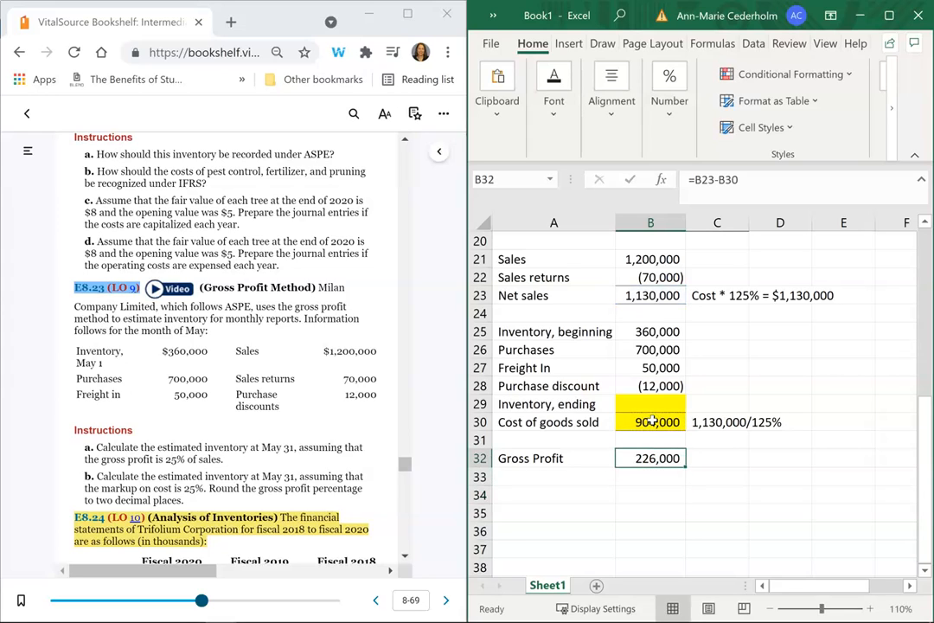
{"action": "left_click", "coordinate": [650, 404]}
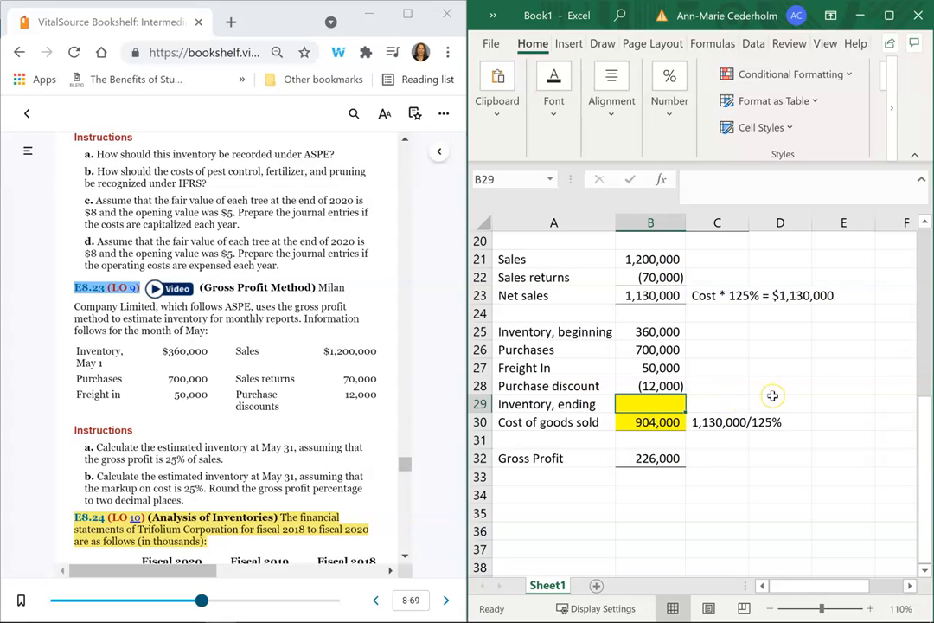
Enter the ending inventory formula =B30-B25-B26-B27, subtracting the inventory lines from cost of goods sold.
{"action": "type", "text": "="}
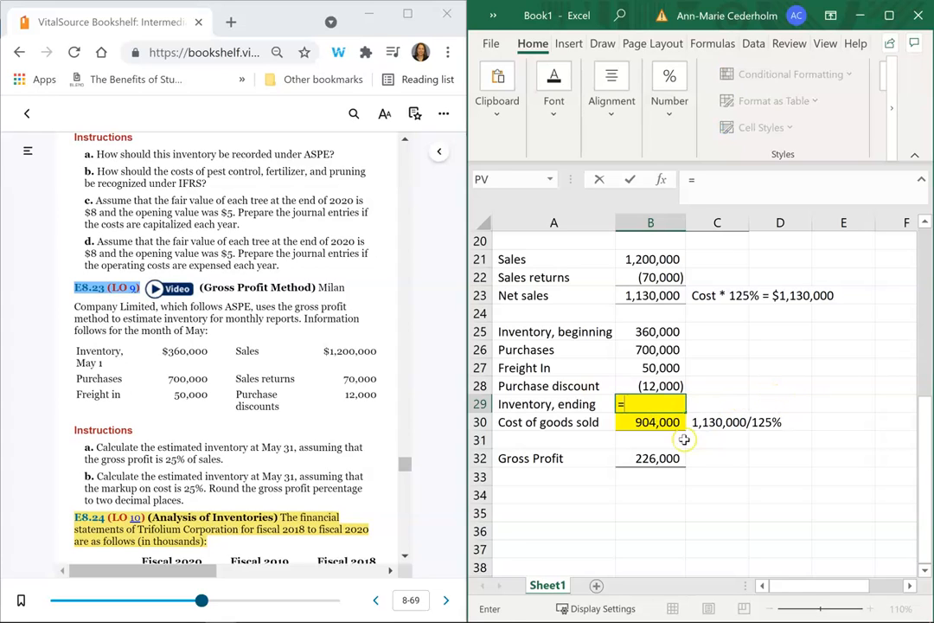
{"action": "type", "text": "B30-"}
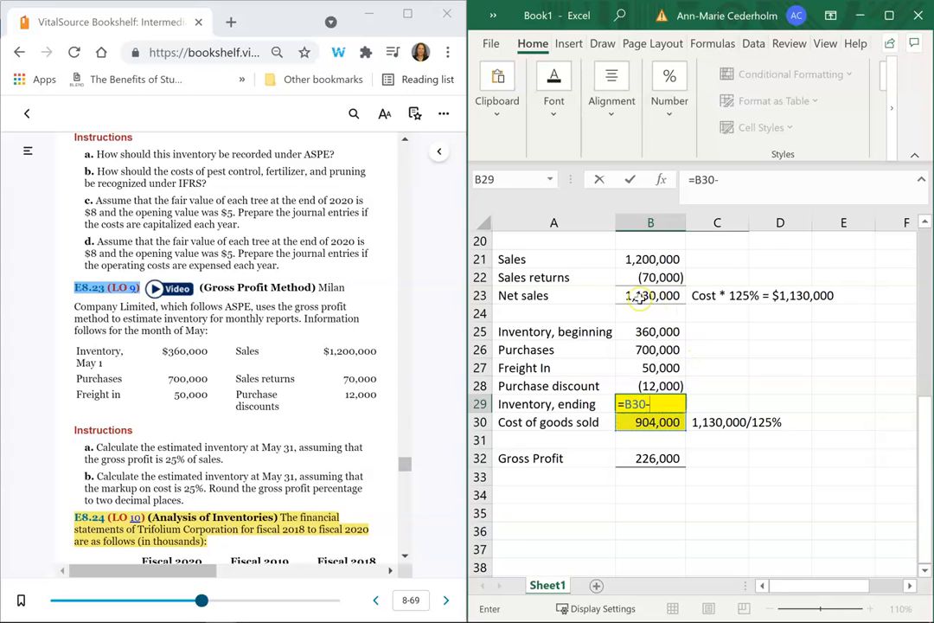
{"action": "type", "text": "B25-B26-"}
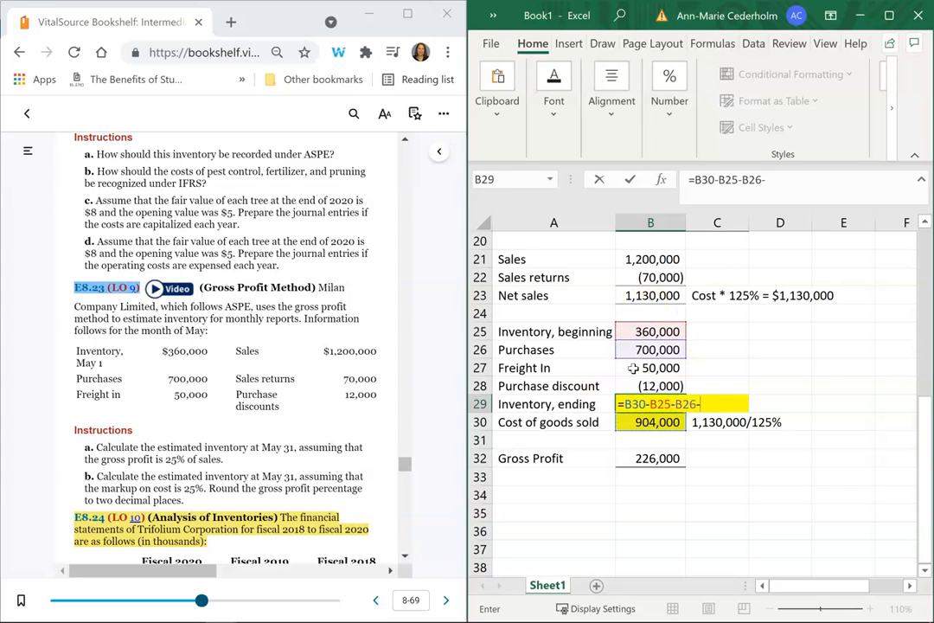
{"action": "left_click", "coordinate": [650, 386]}
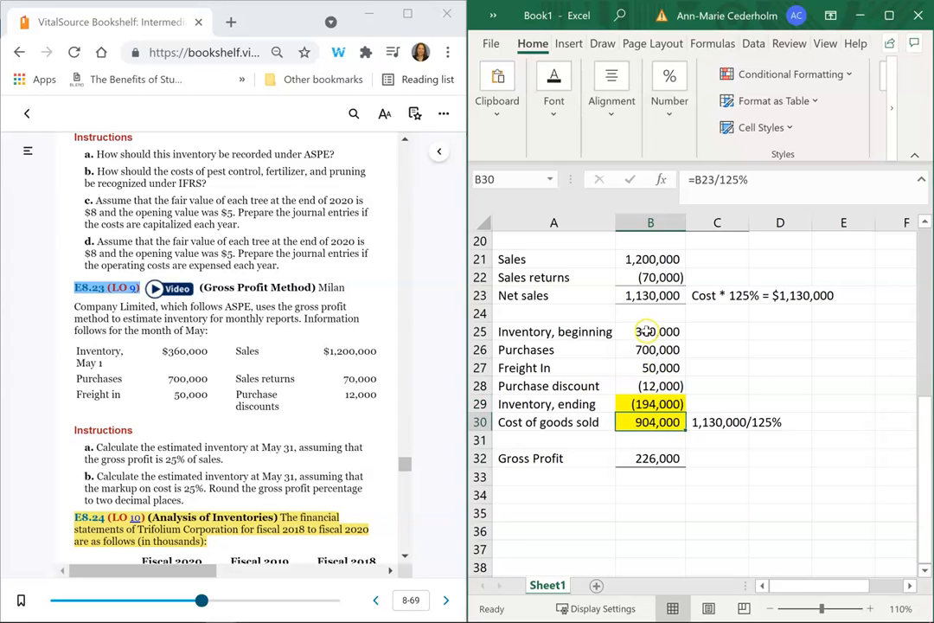
{"action": "left_click", "coordinate": [650, 331]}
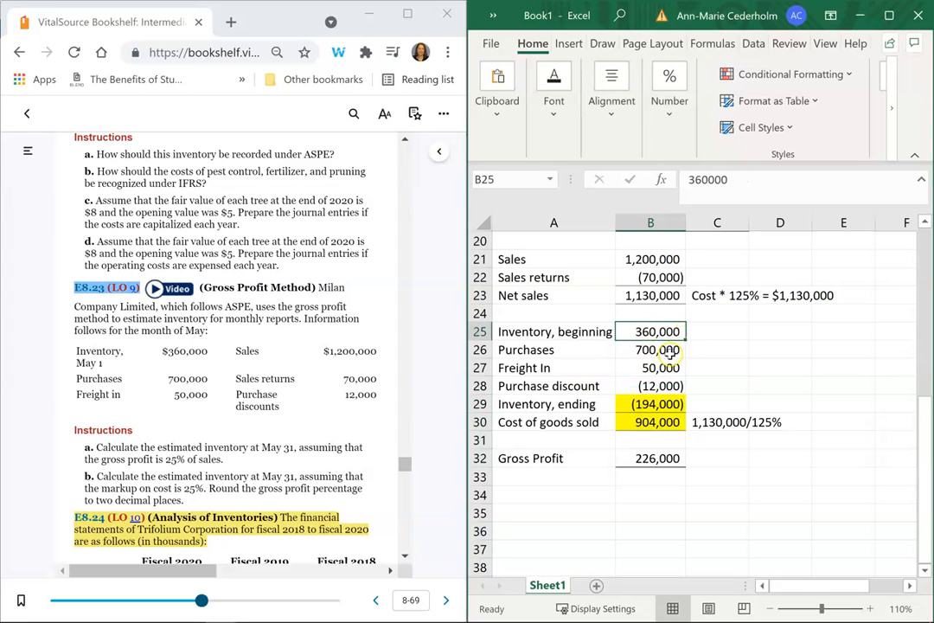
{"action": "left_click", "coordinate": [650, 366]}
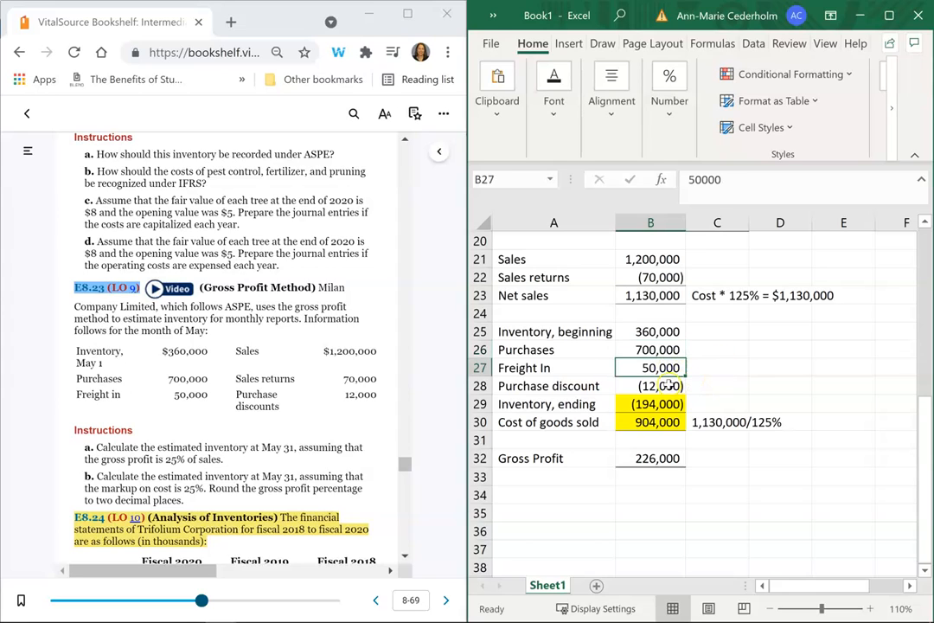
{"action": "left_click", "coordinate": [718, 403]}
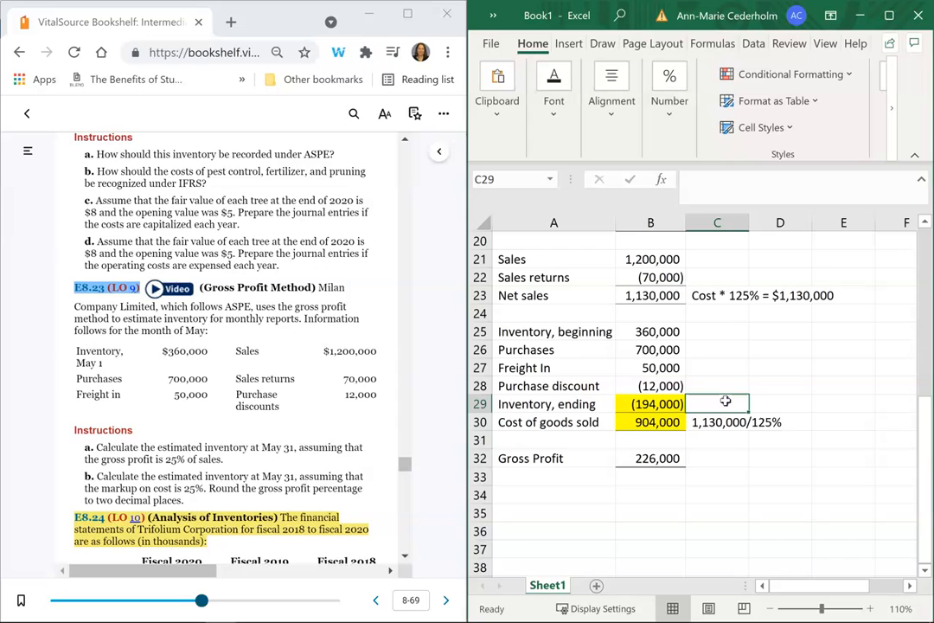
{"action": "left_click", "coordinate": [650, 423]}
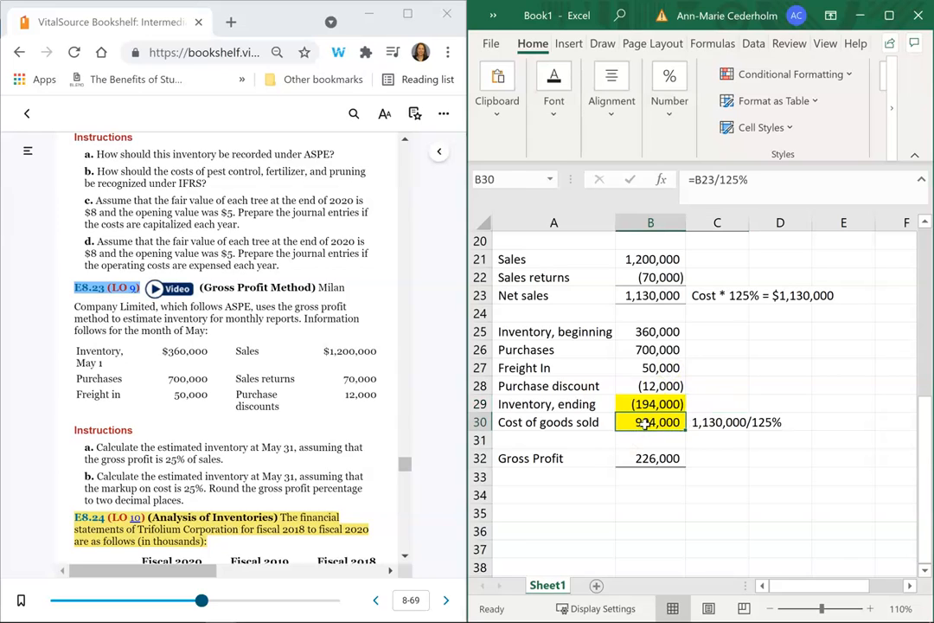
{"action": "left_click_drag", "start_coordinate": [651, 332], "coordinate": [651, 404]}
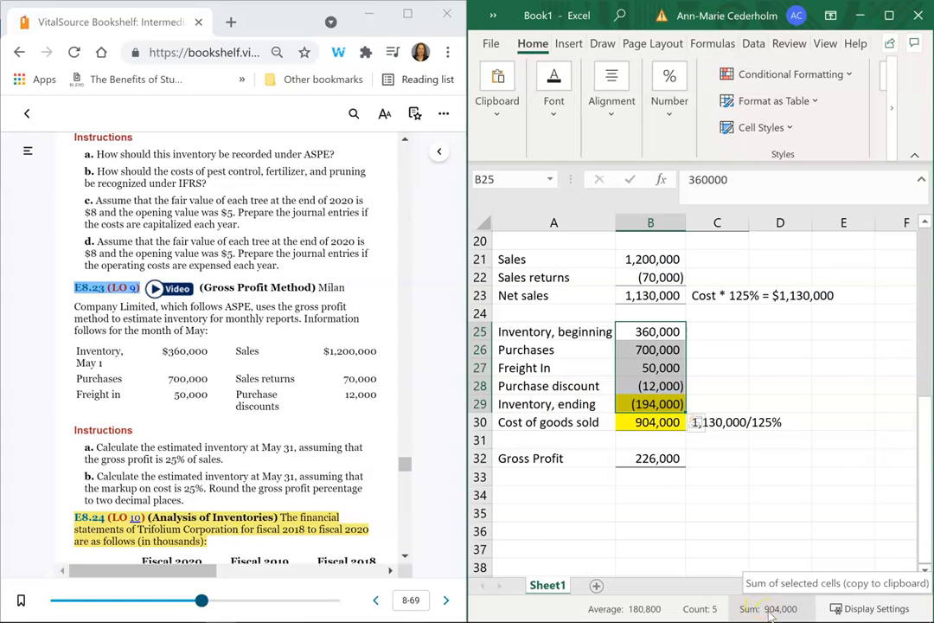
{"action": "left_click", "coordinate": [650, 476]}
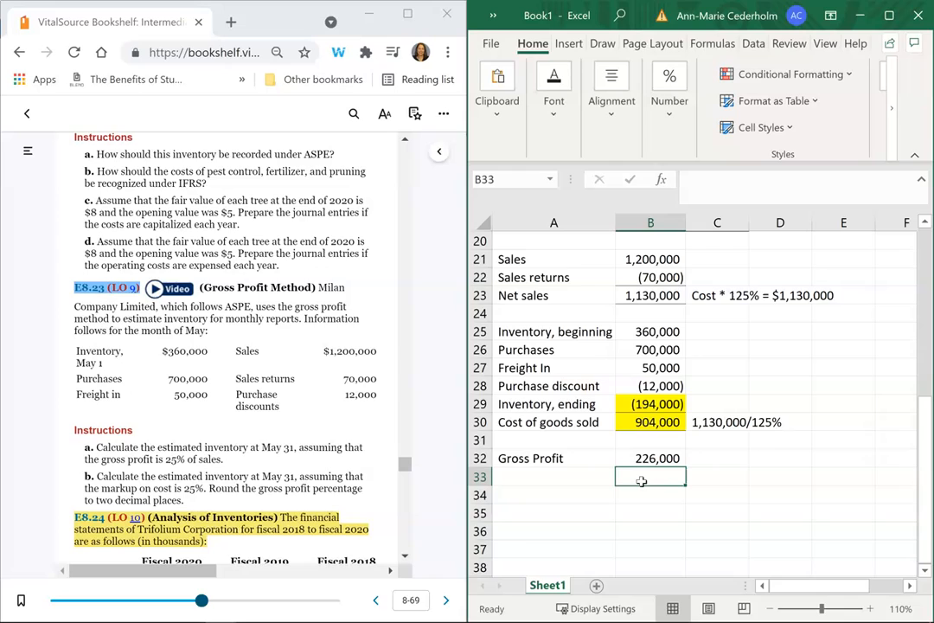